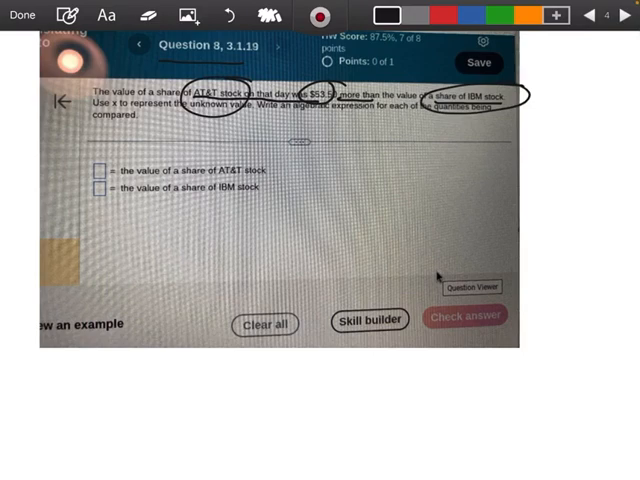
Handwrite an x beside the IBM share value box with the pen.
{"action": "left_click_drag", "start_coordinate": [90, 180], "coordinate": [105, 205]}
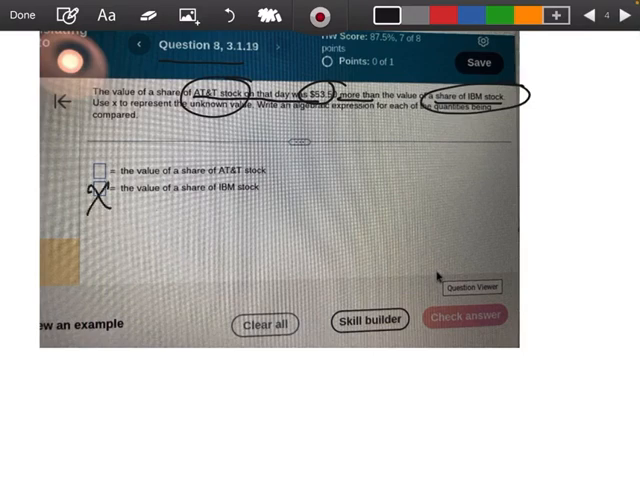